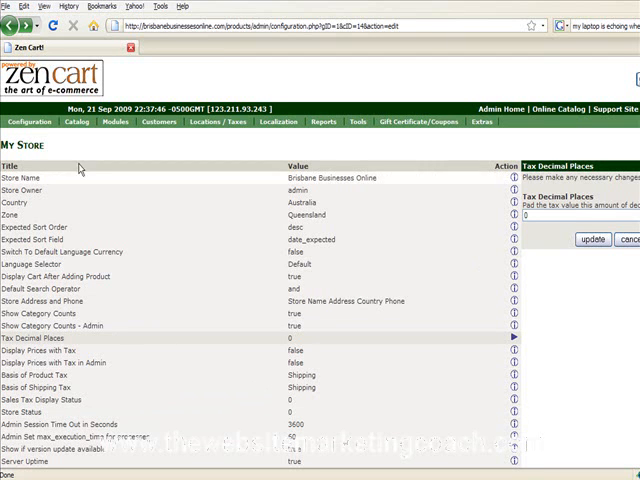
Step: Bring up the Configuration sections list and choose Customer Details
left_click(30, 120)
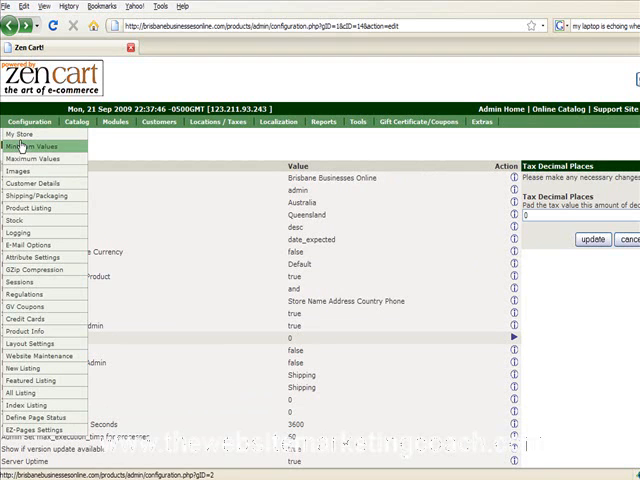
mouse_move(20, 172)
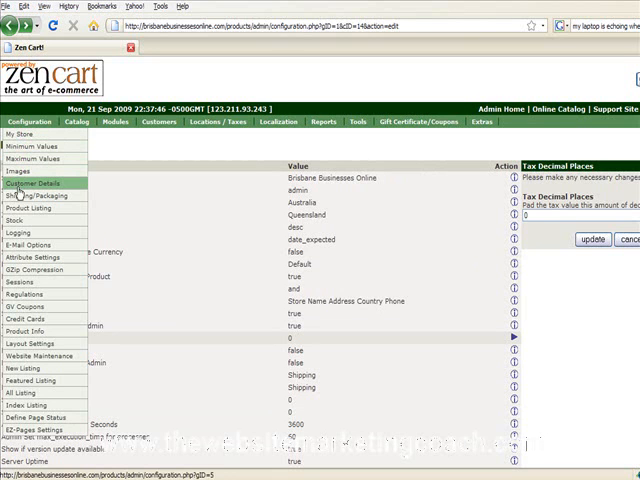
left_click(32, 184)
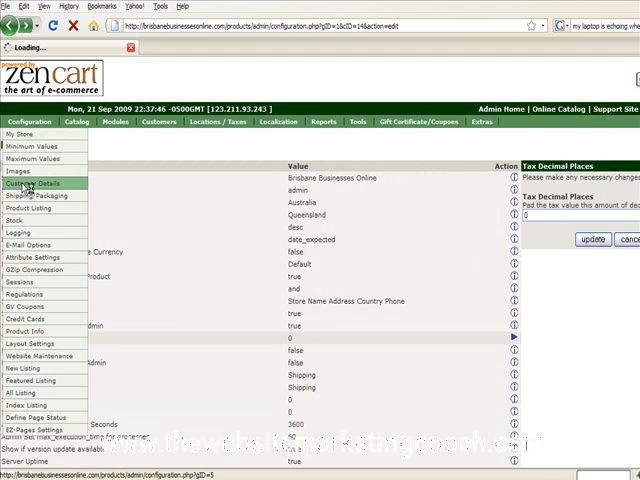
Step: View the Customer Details settings, then return to the Configuration sections list
left_click(30, 184)
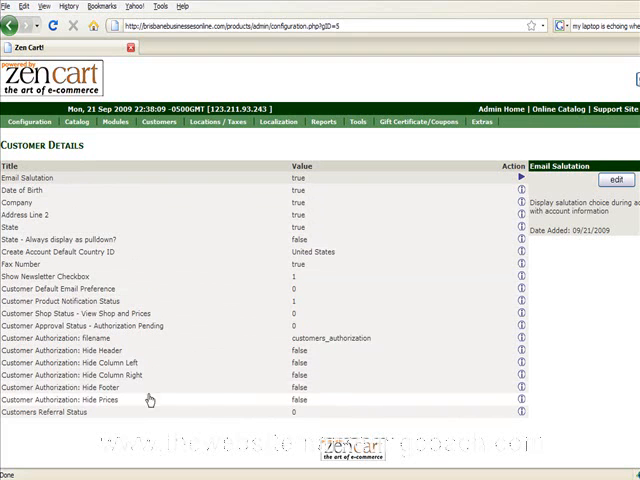
left_click(32, 120)
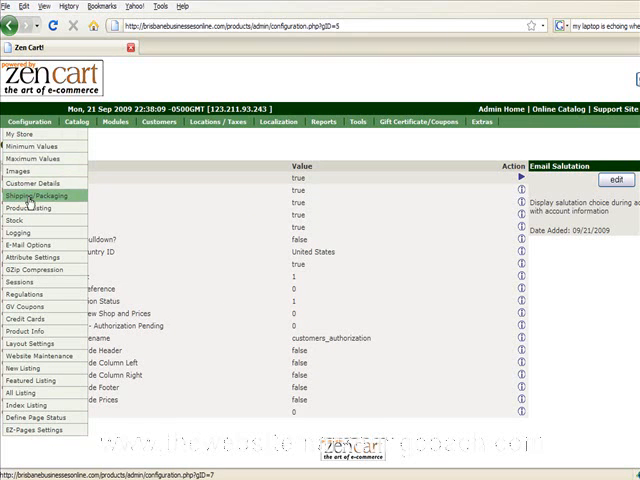
Step: Switch to the Shipping/Packaging settings showing United States origin and no postal code
left_click(40, 204)
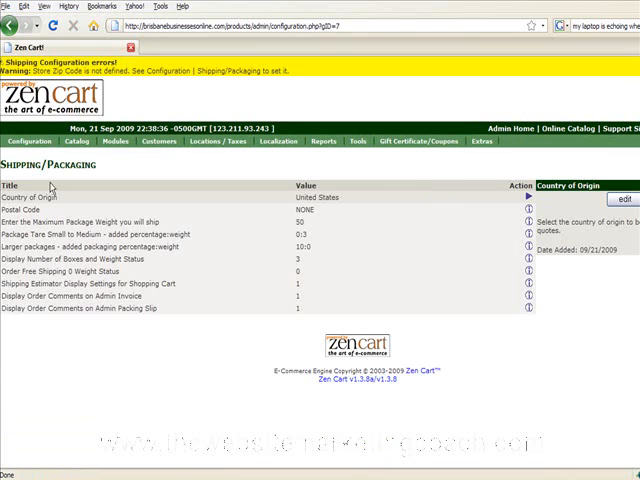
mouse_move(158, 182)
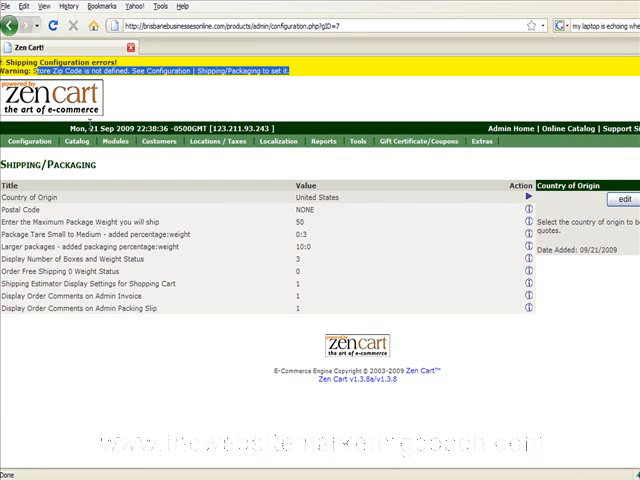
mouse_move(36, 152)
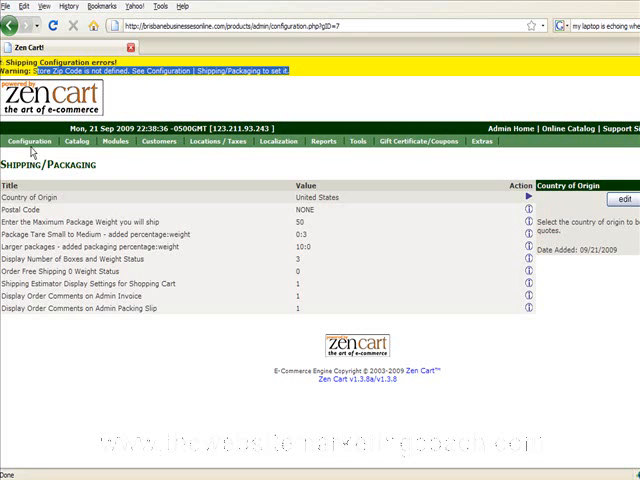
mouse_move(32, 214)
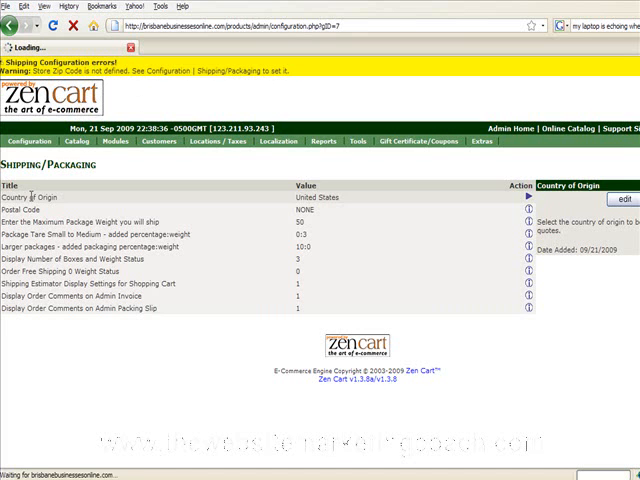
Step: Change the shipping Country of Origin from United States to Australia and save it
left_click(624, 200)
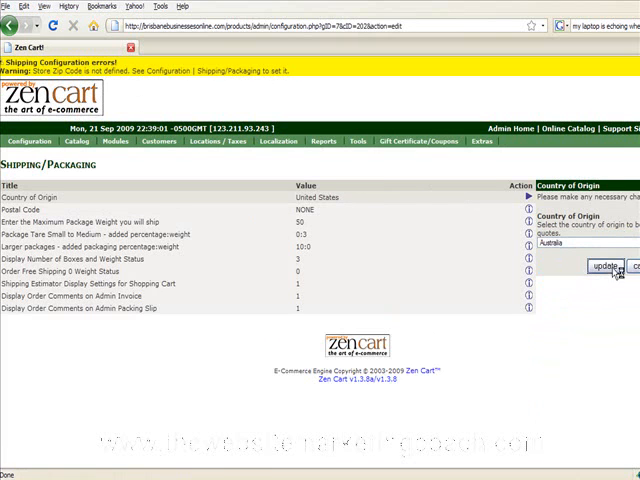
left_click(604, 266)
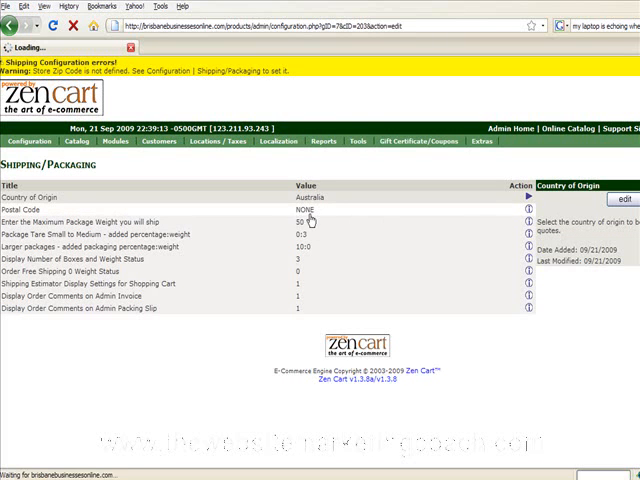
Step: Enter 4500 as the shipping Postal Code and save it
left_click(524, 210)
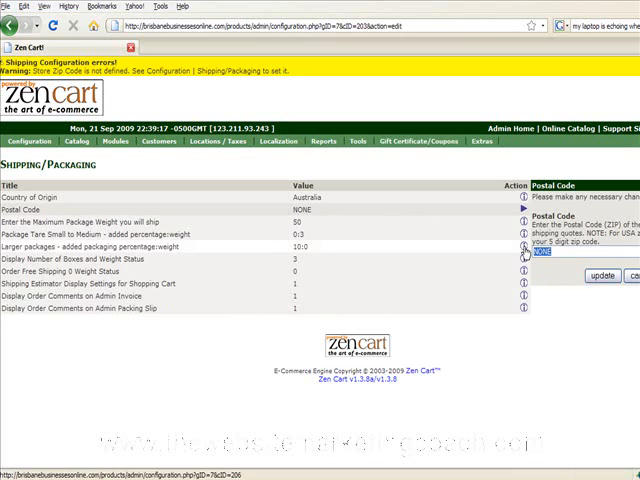
type("4500")
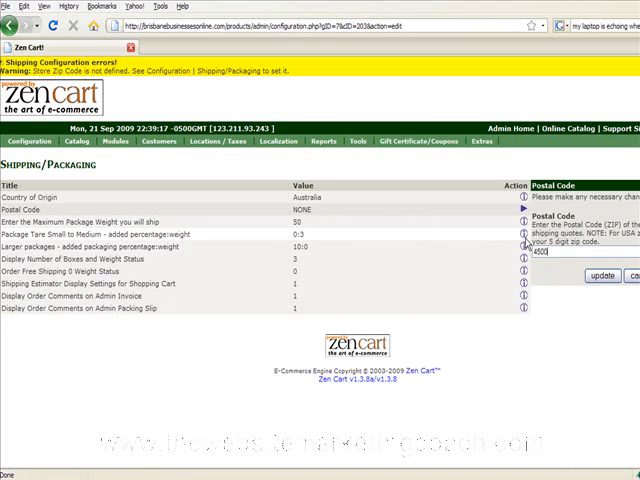
left_click(602, 276)
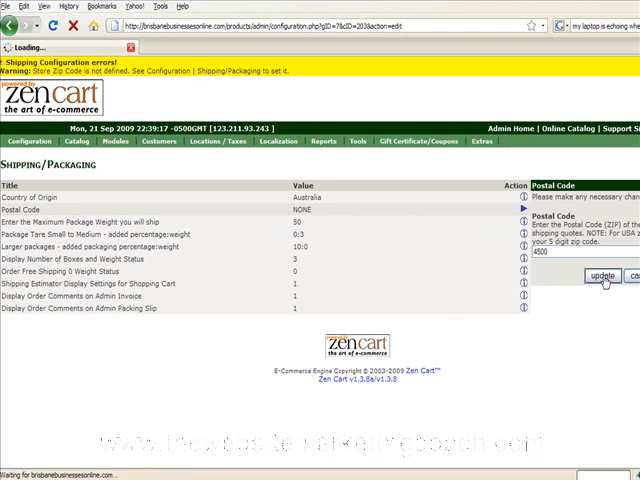
left_click(604, 276)
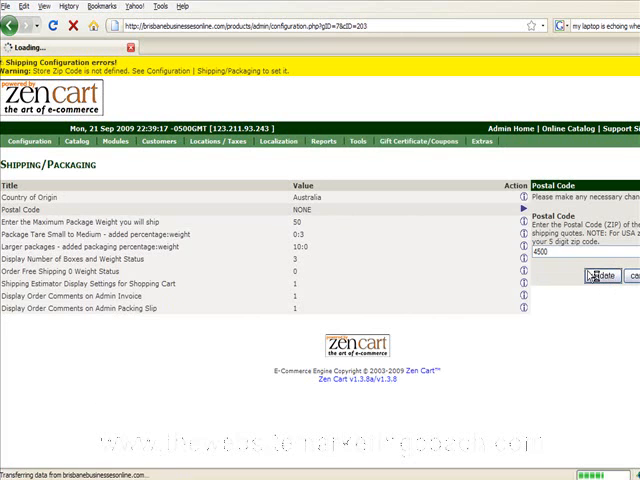
left_click(600, 276)
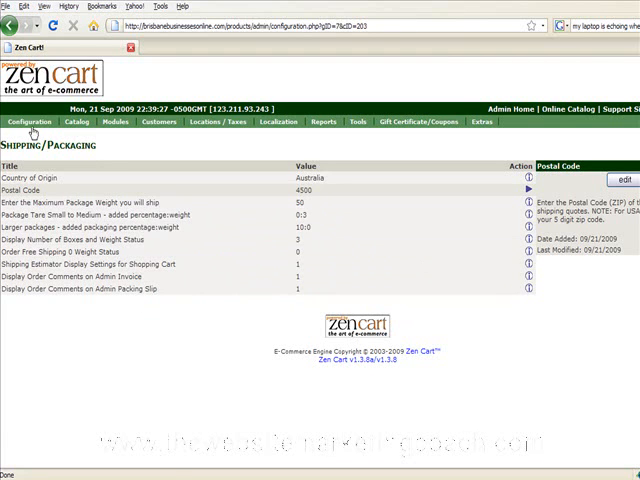
left_click(30, 122)
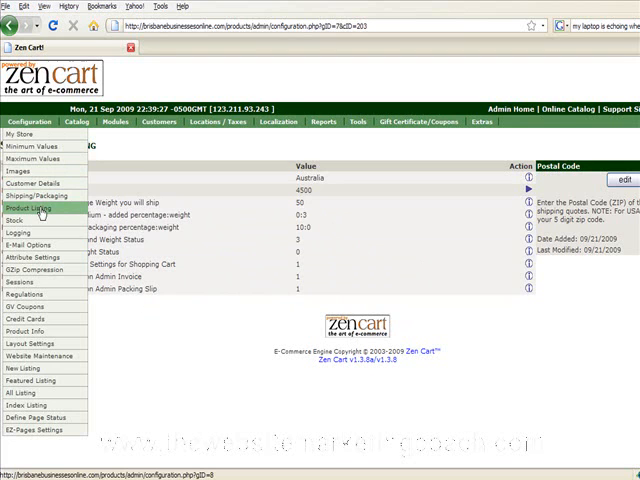